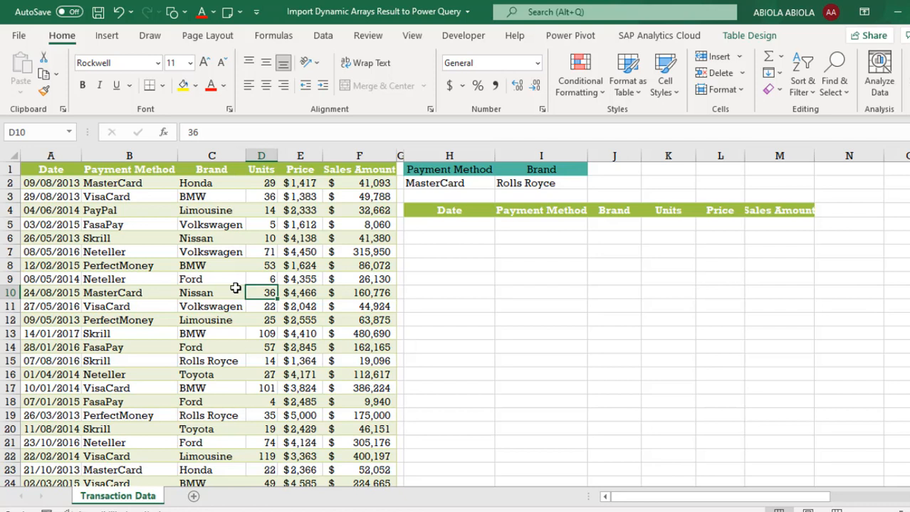
{"action": "mouse_move", "coordinate": [345, 59]}
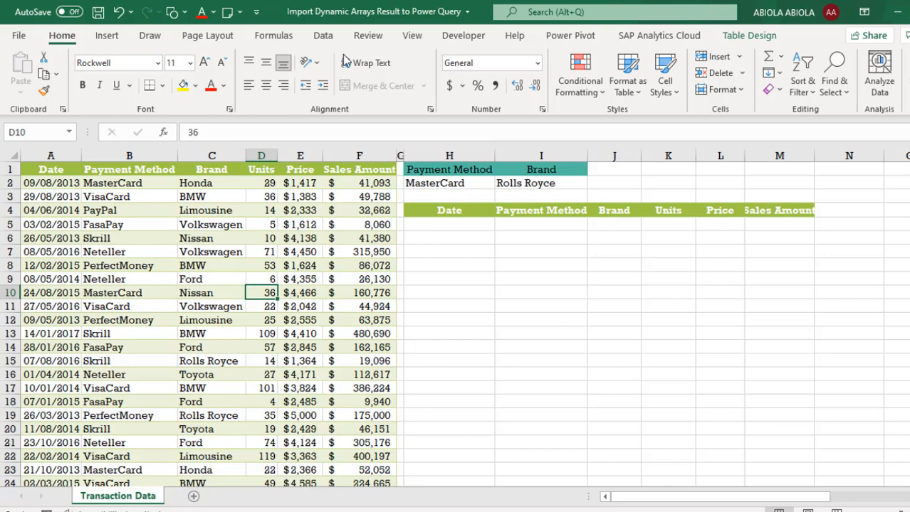
Switch the ribbon to the Data tab to show the get and transform commands
{"action": "left_click", "coordinate": [322, 35]}
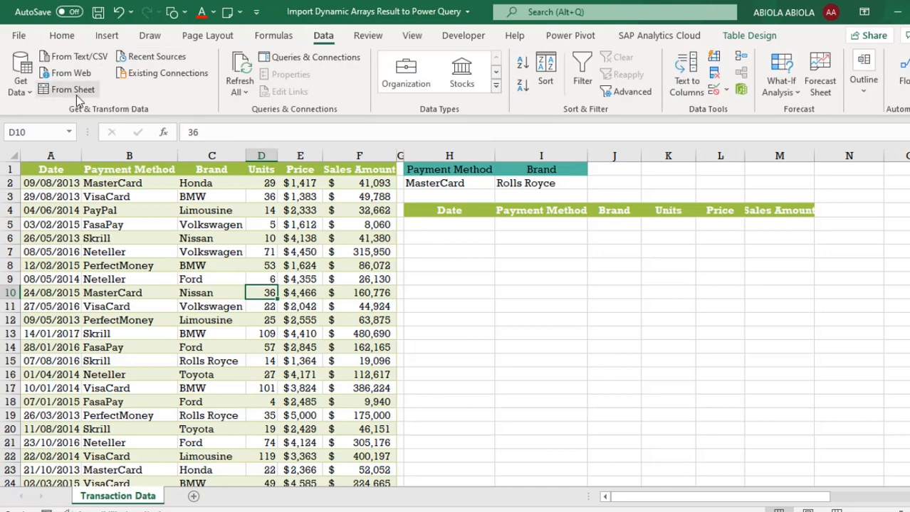
{"action": "mouse_move", "coordinate": [67, 89]}
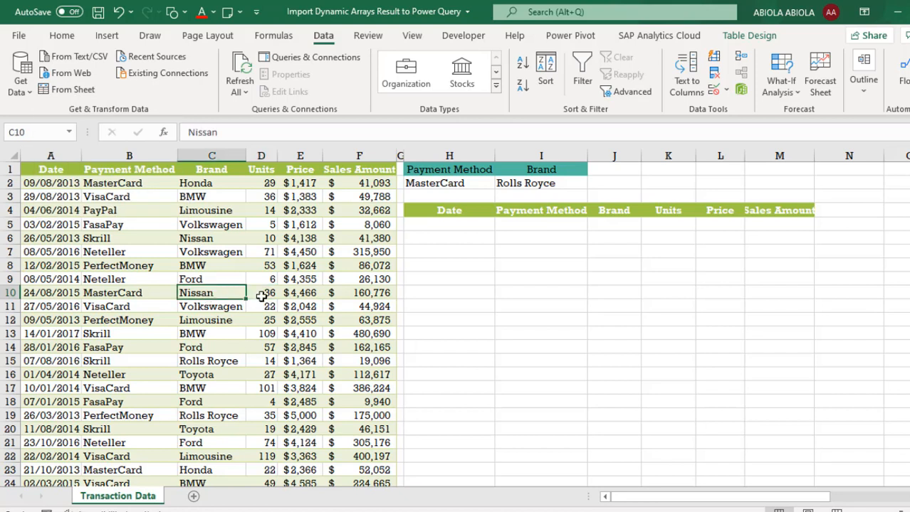
{"action": "mouse_move", "coordinate": [219, 288]}
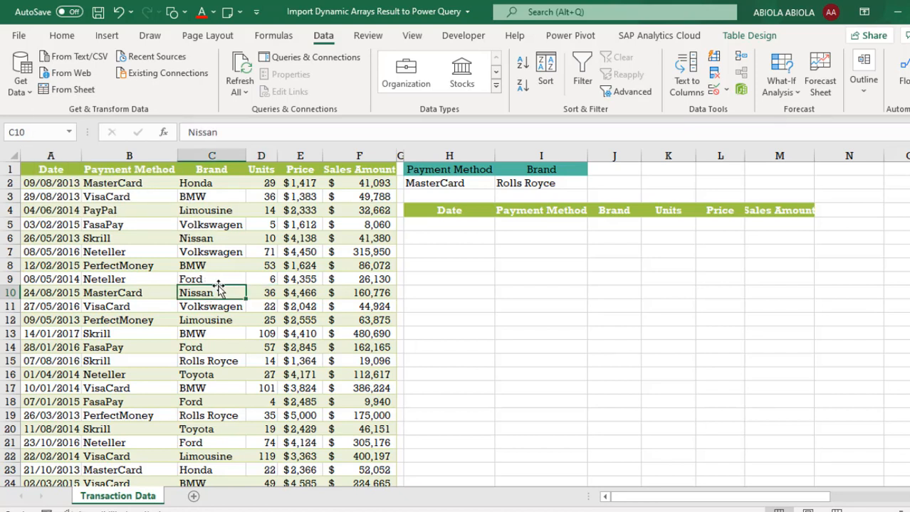
{"action": "mouse_move", "coordinate": [218, 279]}
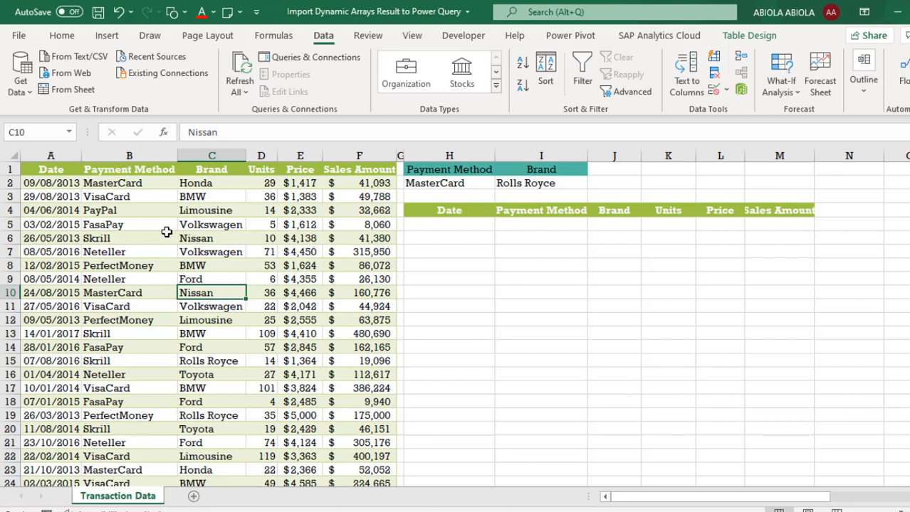
{"action": "mouse_move", "coordinate": [442, 190]}
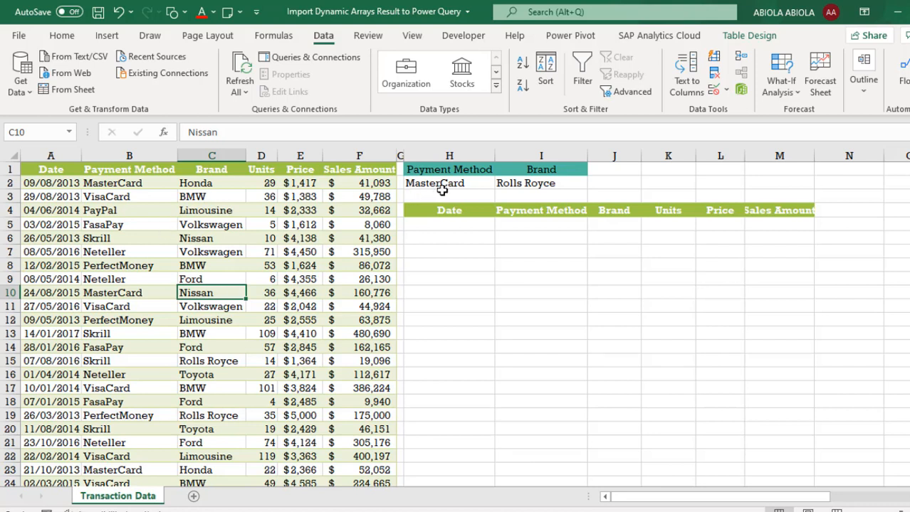
{"action": "mouse_move", "coordinate": [545, 185]}
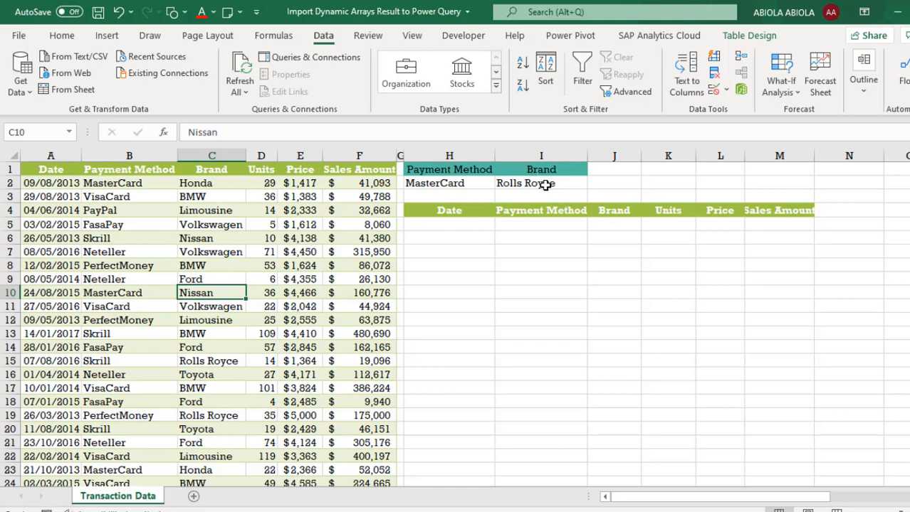
Enter =FILTER(Data,(Data[Payment Method]=H2)*(Data[Brand]=I2)) in H5
{"action": "left_click", "coordinate": [448, 224]}
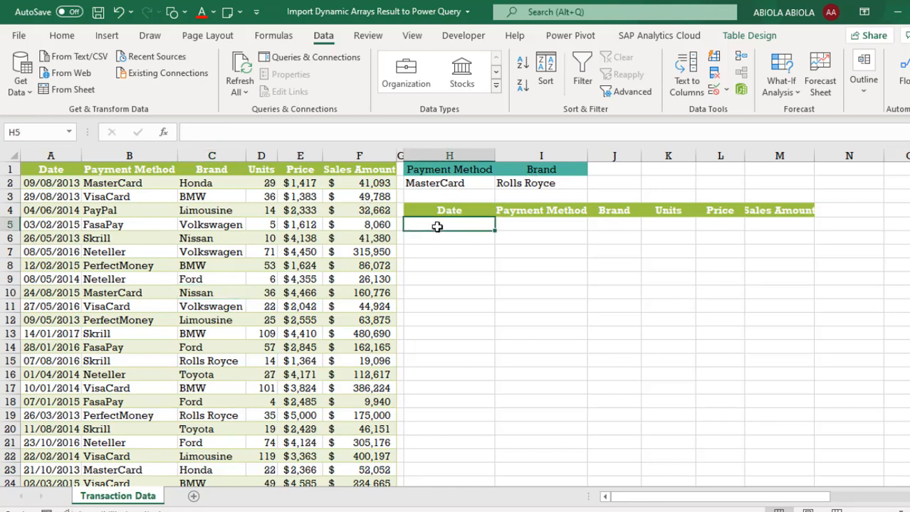
{"action": "type", "text": "=fil"}
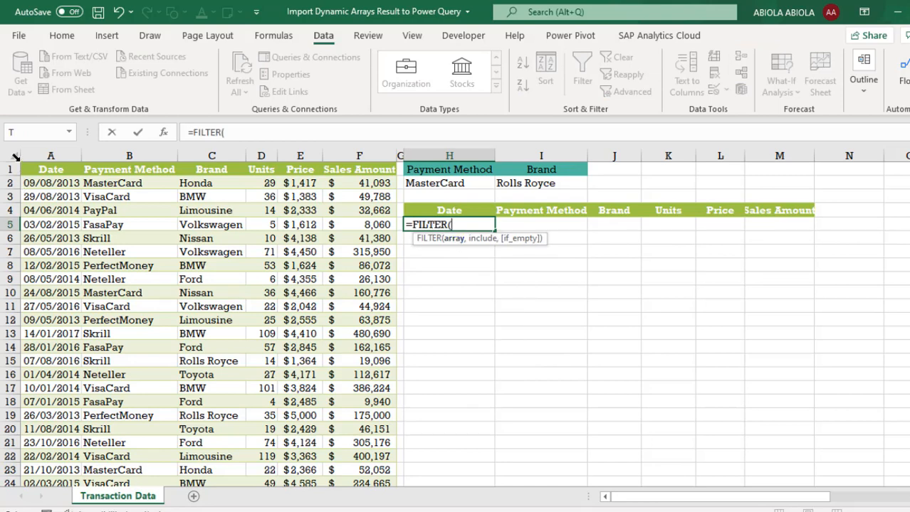
{"action": "type", "text": "Data"}
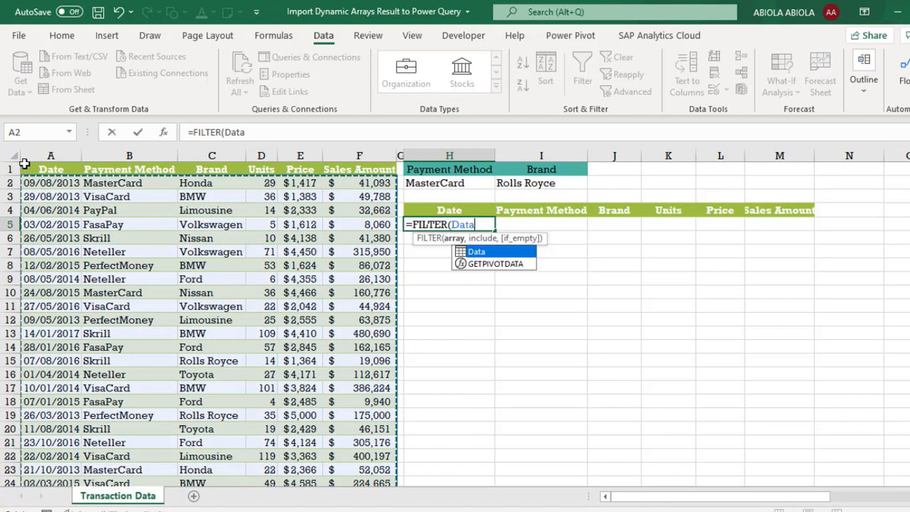
{"action": "type", "text": ","}
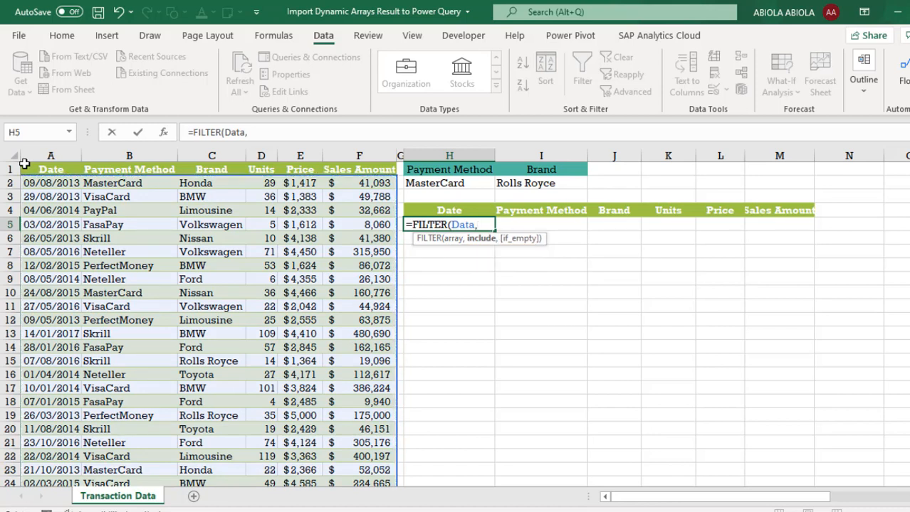
{"action": "type", "text": "("}
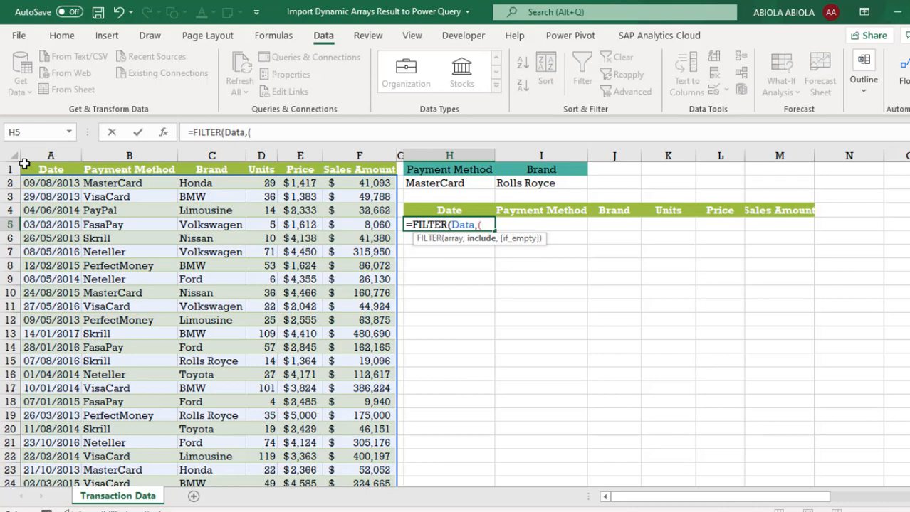
{"action": "type", "text": "Data[Payment Method]"}
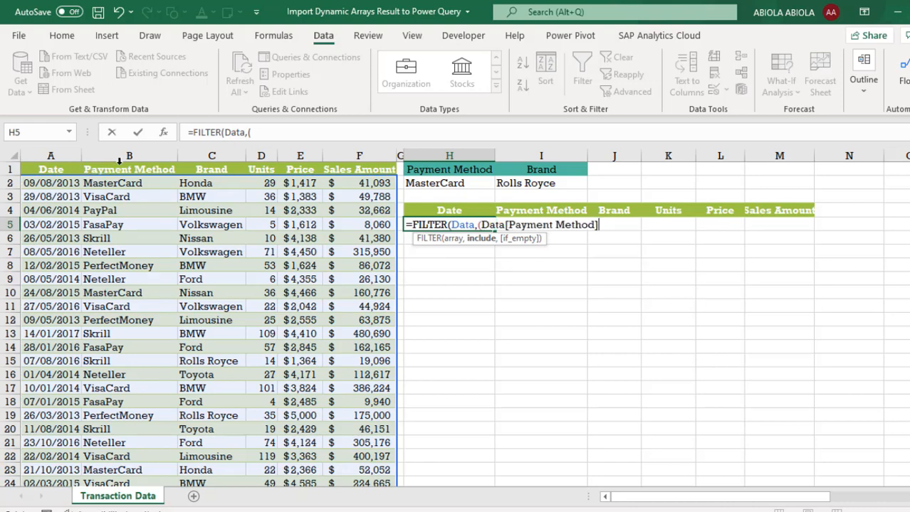
{"action": "type", "text": "="}
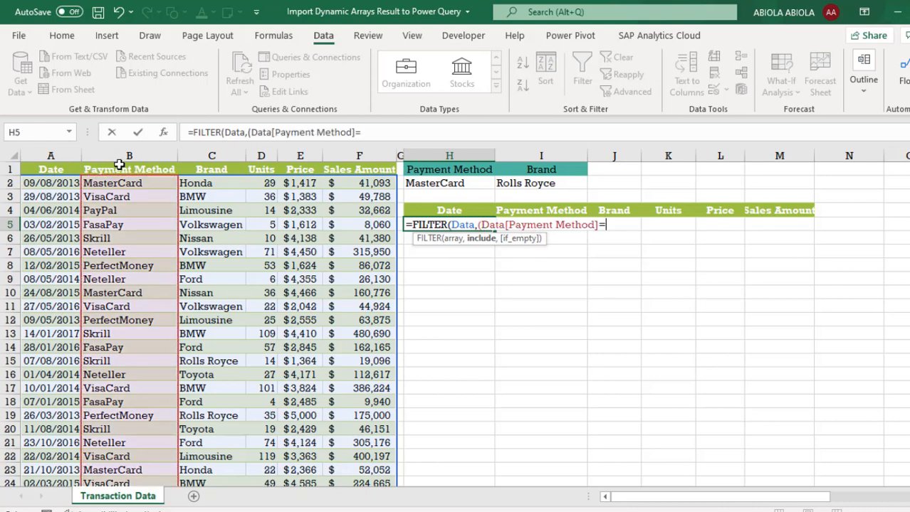
{"action": "left_click", "coordinate": [434, 183]}
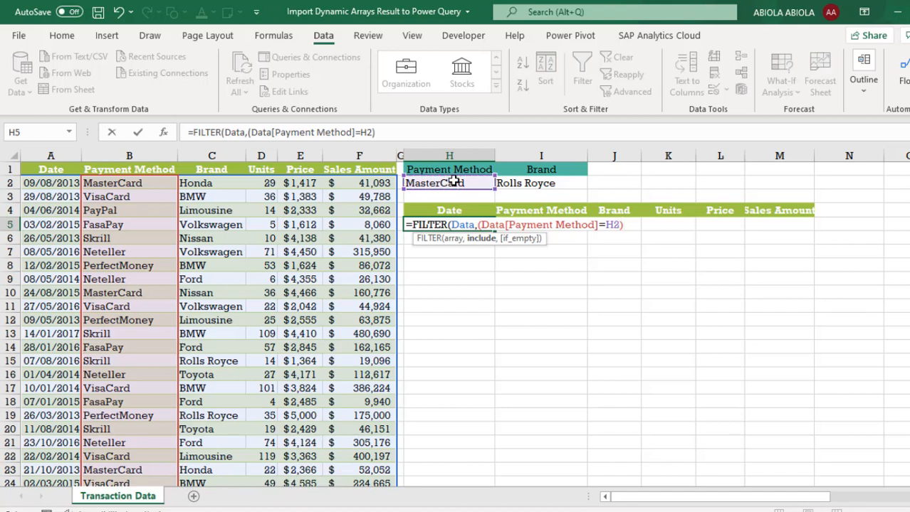
{"action": "type", "text": "*"}
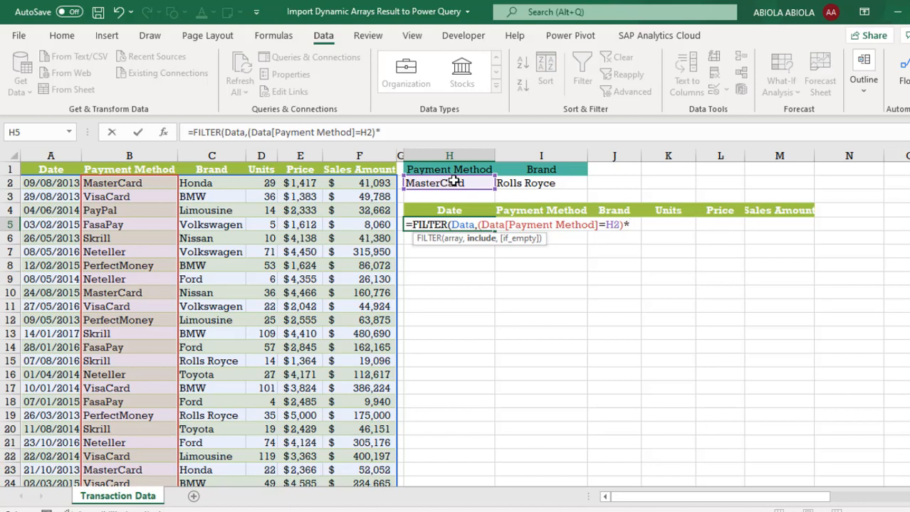
{"action": "type", "text": "("}
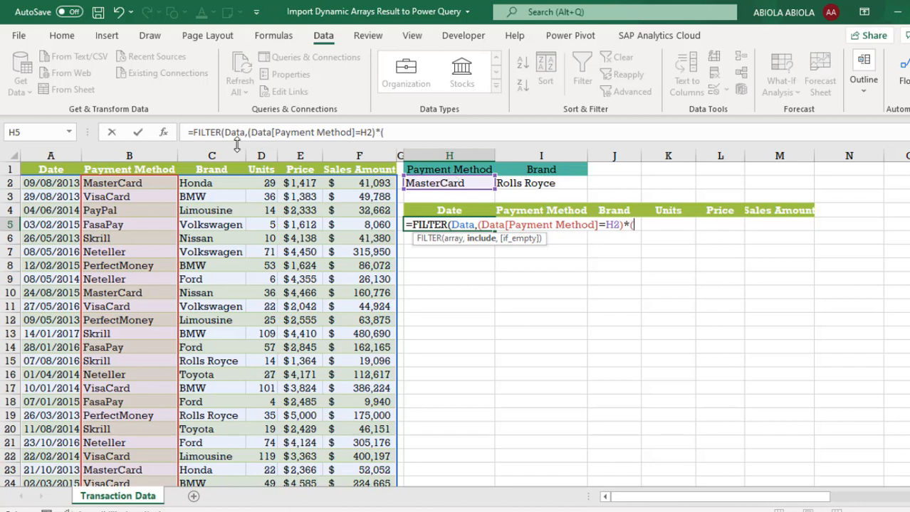
{"action": "left_click", "coordinate": [212, 169]}
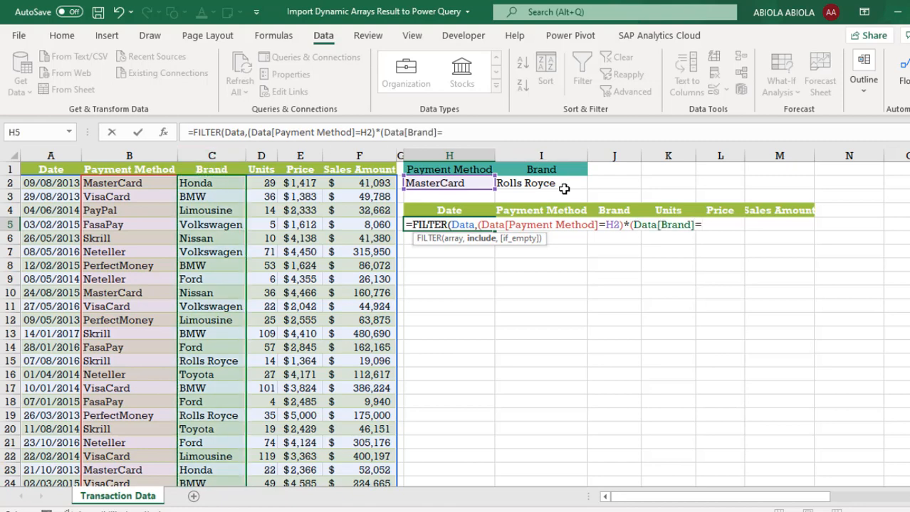
{"action": "left_click", "coordinate": [541, 183]}
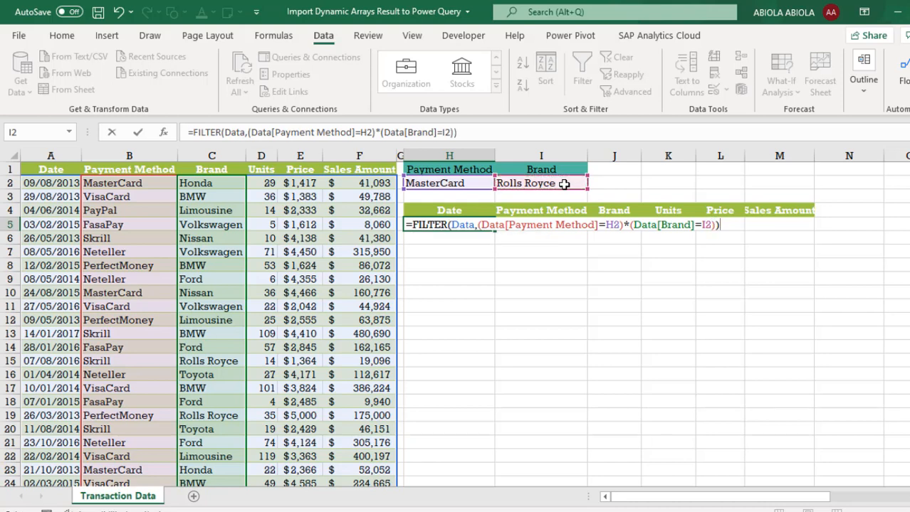
{"action": "key", "text": "ctrl+enter"}
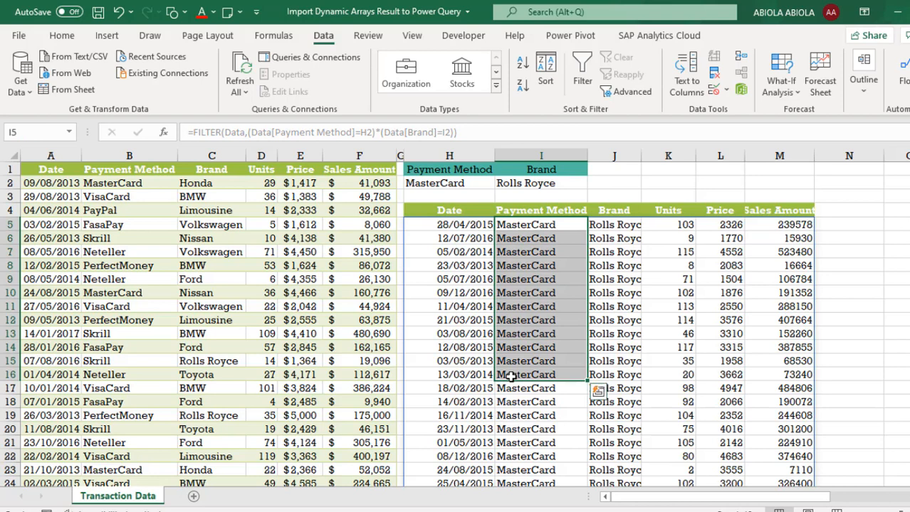
Load the spilled result from H5 into Power Query with Get Data from Sheet
{"action": "left_click", "coordinate": [449, 224]}
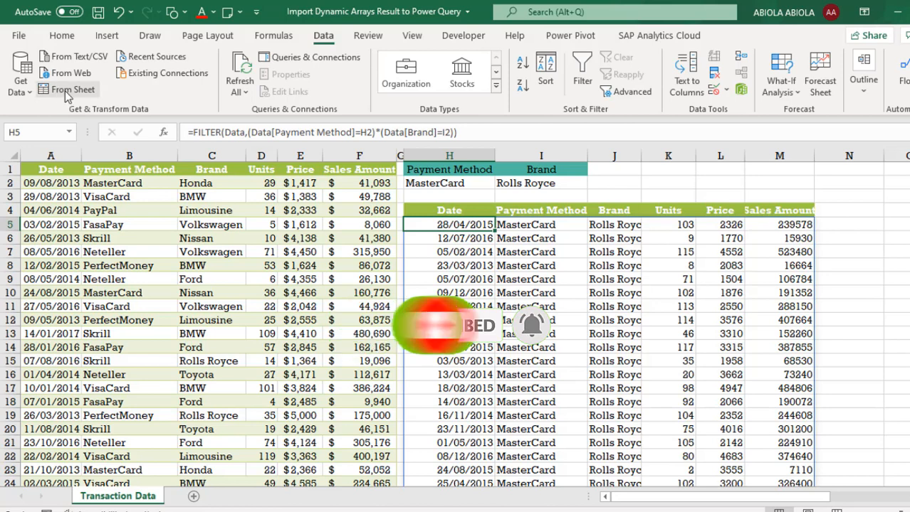
{"action": "mouse_move", "coordinate": [70, 89]}
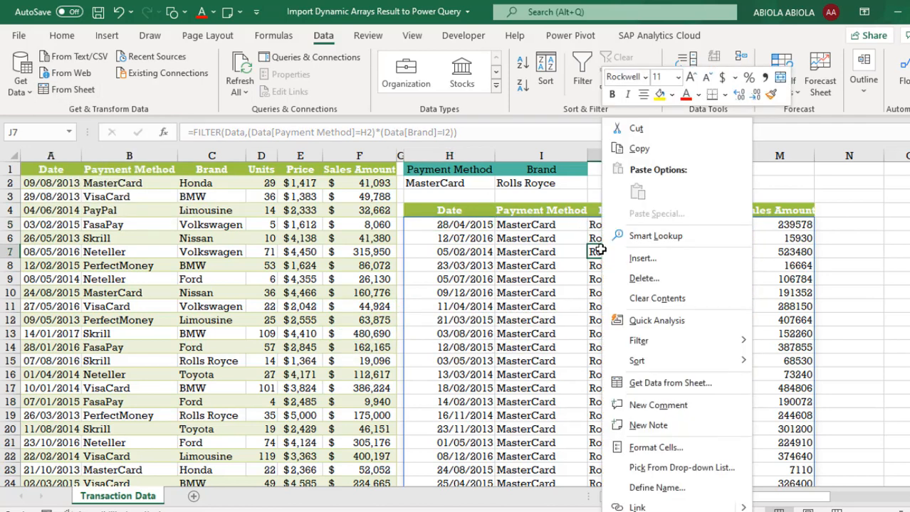
{"action": "mouse_move", "coordinate": [669, 383]}
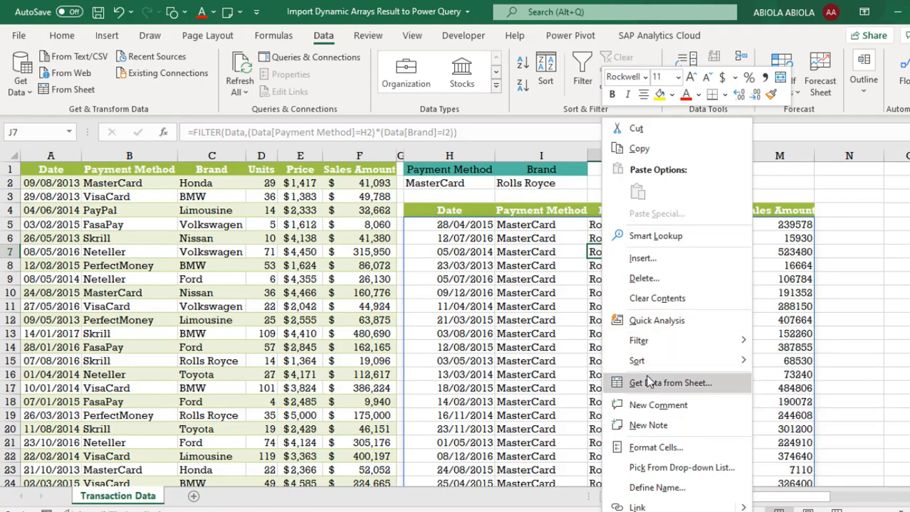
{"action": "left_click", "coordinate": [669, 383]}
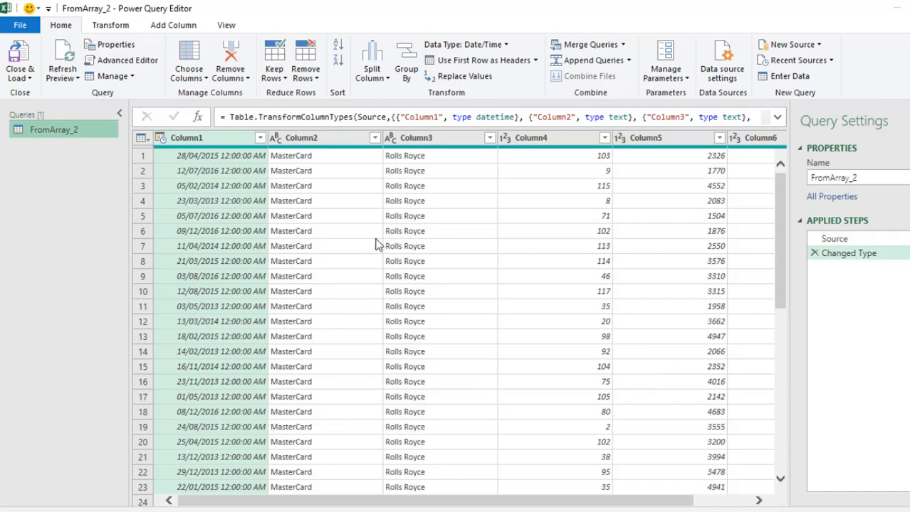
{"action": "mouse_move", "coordinate": [287, 206]}
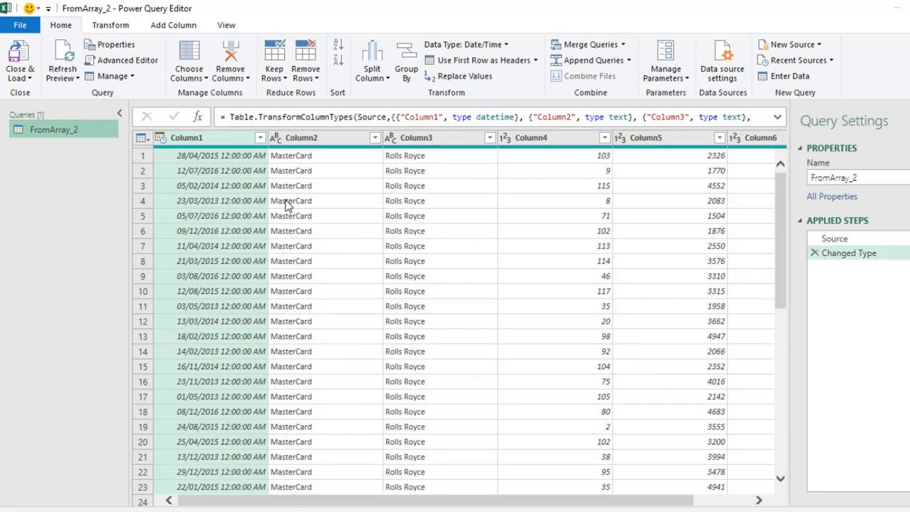
{"action": "mouse_move", "coordinate": [135, 100]}
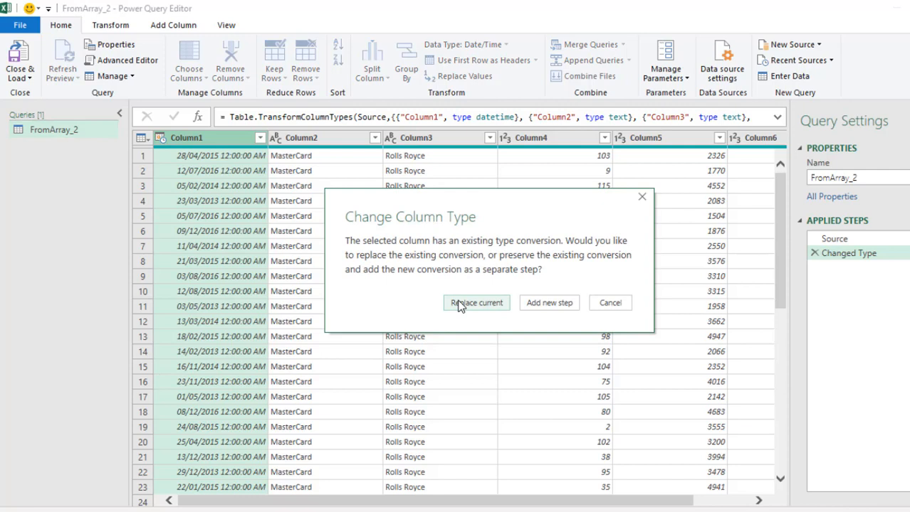
Set Column1 to Date type, replacing the current type conversion
{"action": "left_click", "coordinate": [476, 302]}
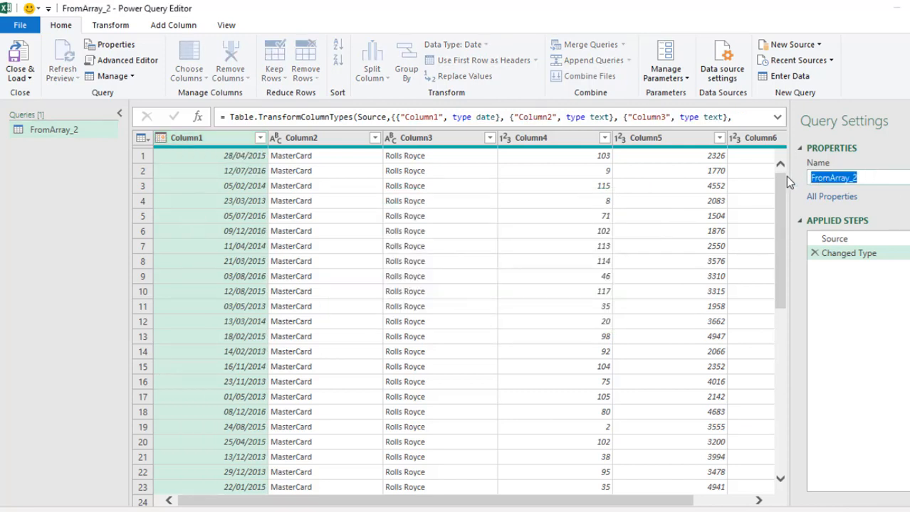
Enter 'Da Result' as the query name in Query Settings
{"action": "type", "text": "Da Res"}
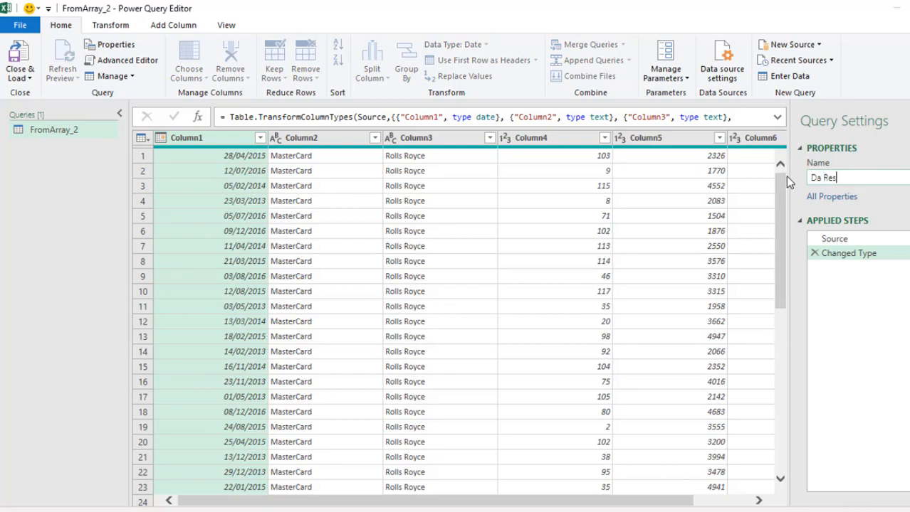
{"action": "type", "text": "ult"}
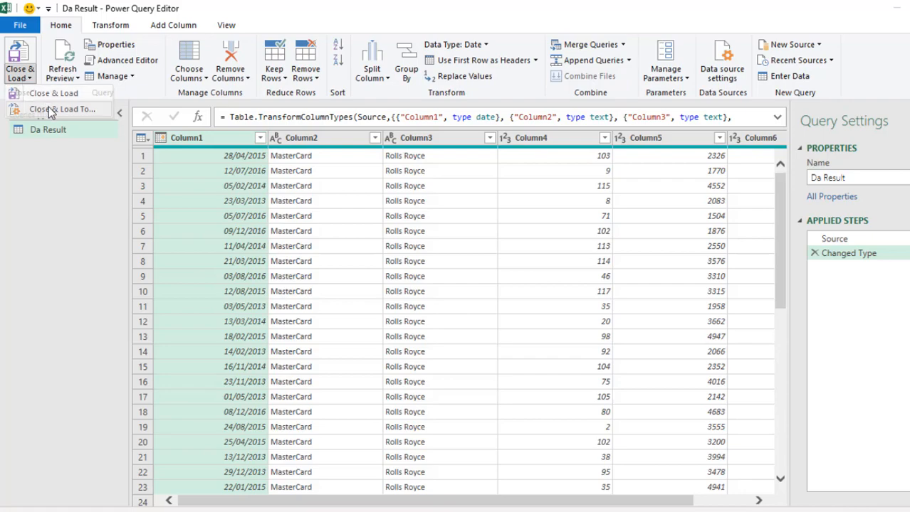
Load Da Result through Close & Load To as a table on a new worksheet
{"action": "left_click", "coordinate": [61, 109]}
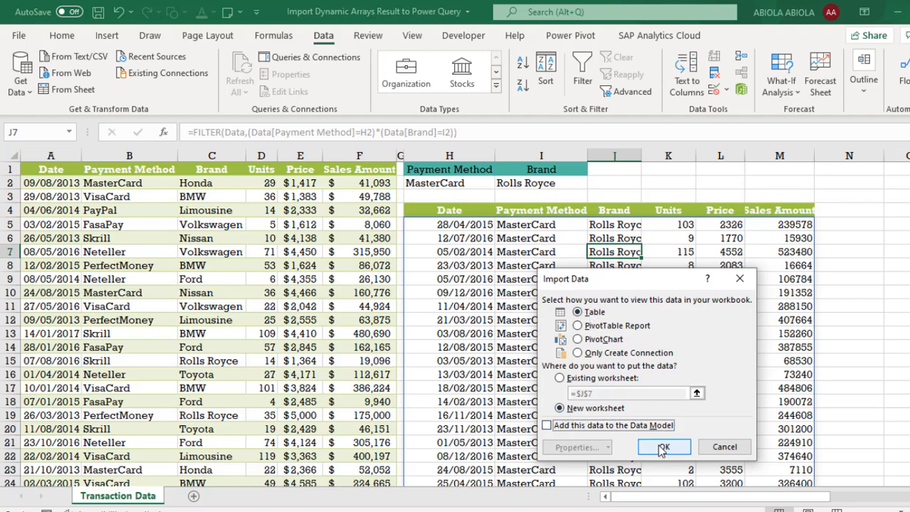
{"action": "left_click", "coordinate": [662, 447]}
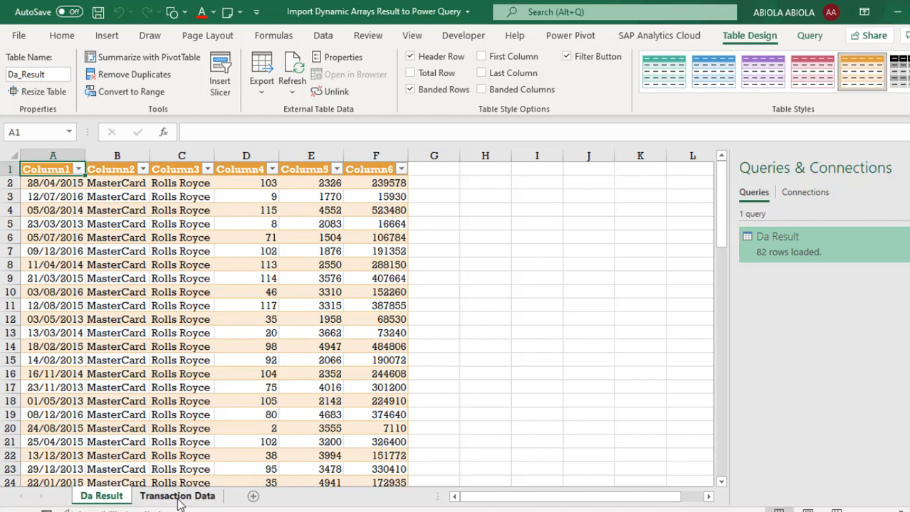
Return to the Transaction Data sheet and select the FILTER formula in H5
{"action": "left_click", "coordinate": [177, 496]}
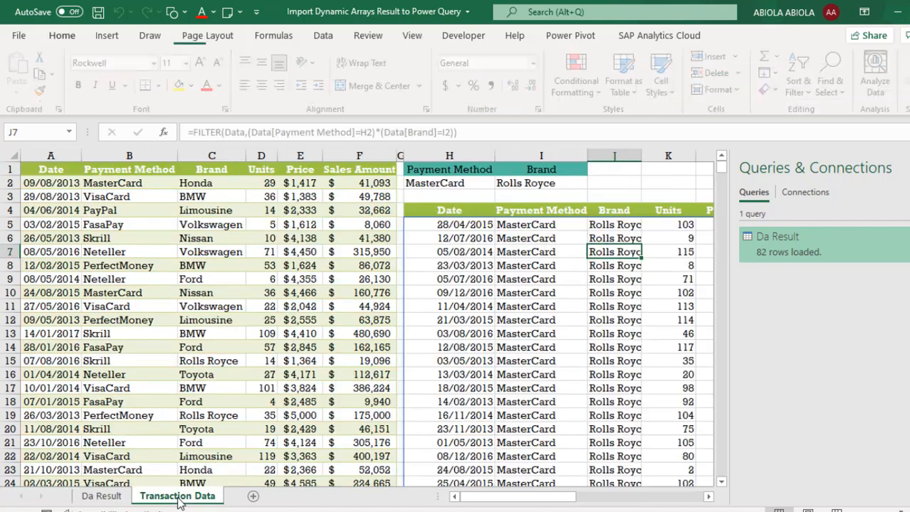
{"action": "left_click", "coordinate": [61, 35]}
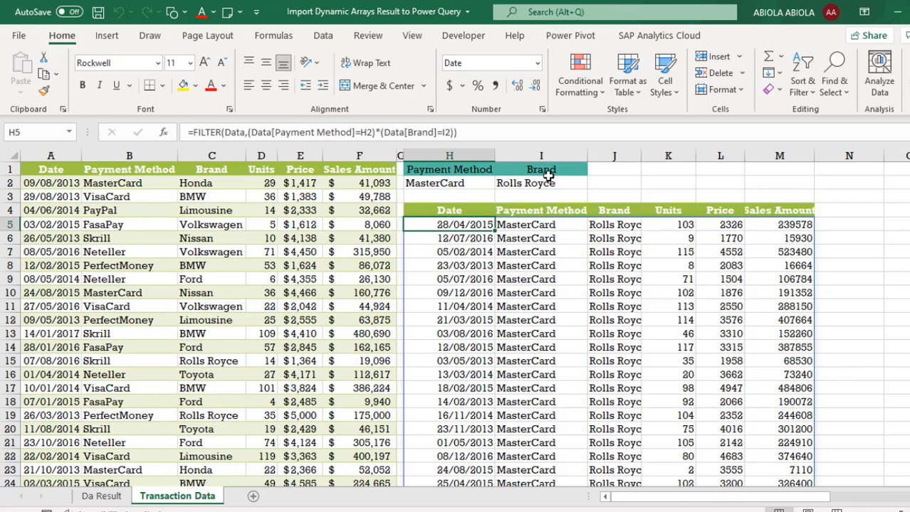
{"action": "mouse_move", "coordinate": [391, 192]}
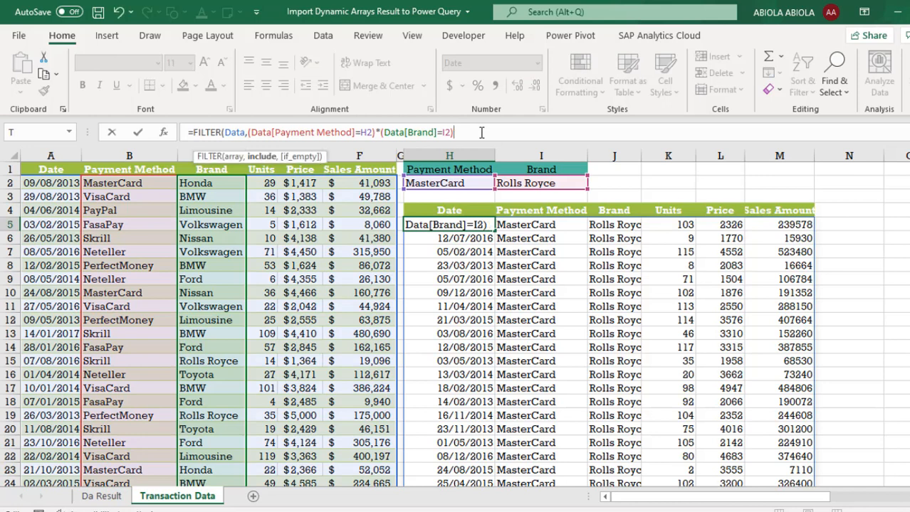
Append *(Data[Sales Amount]>=400000) to the FILTER conditions and commit
{"action": "type", "text": "*"}
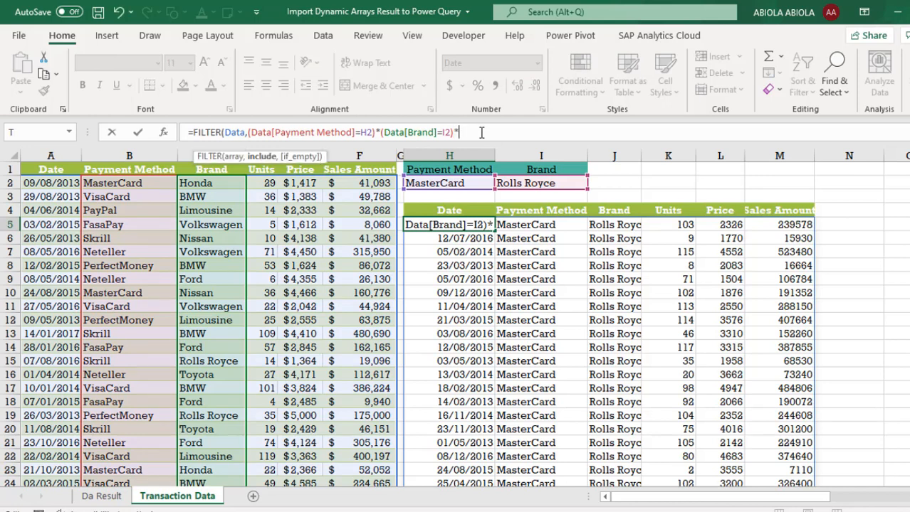
{"action": "type", "text": "("}
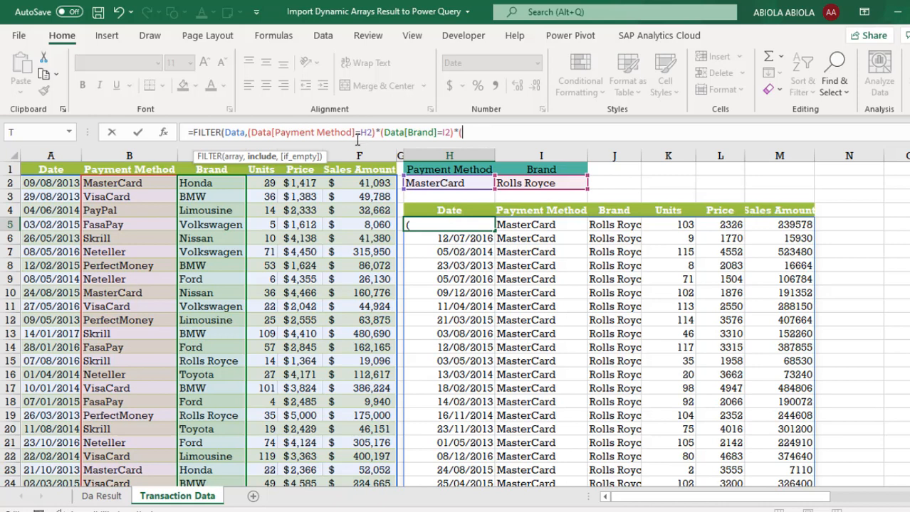
{"action": "left_click", "coordinate": [359, 155]}
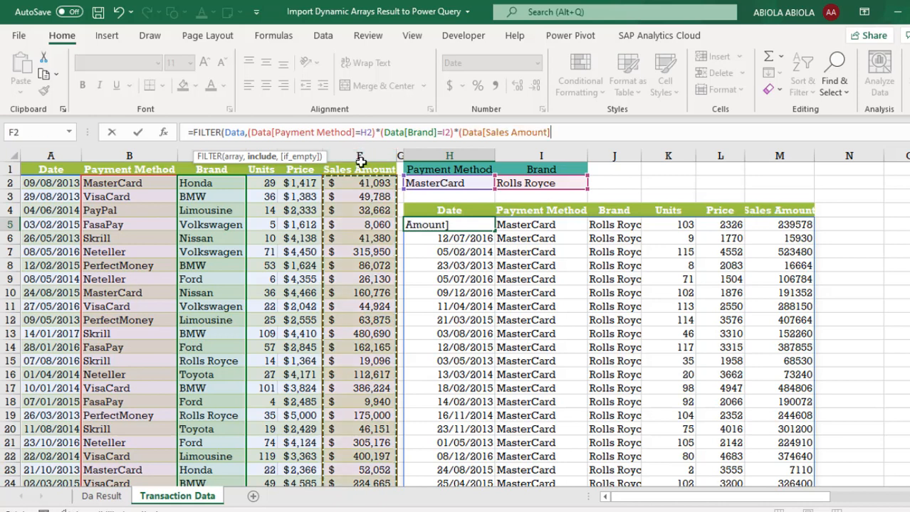
{"action": "type", "text": ">="}
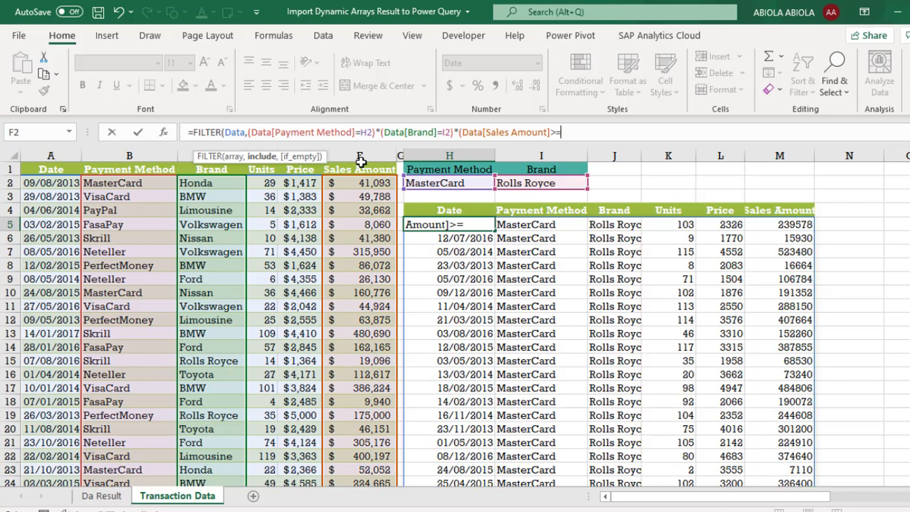
{"action": "type", "text": "400"}
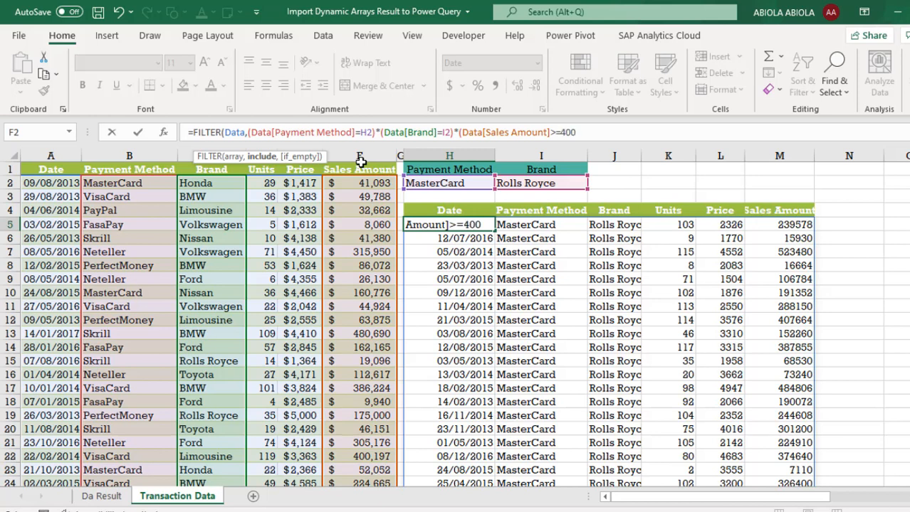
{"action": "type", "text": "000))"}
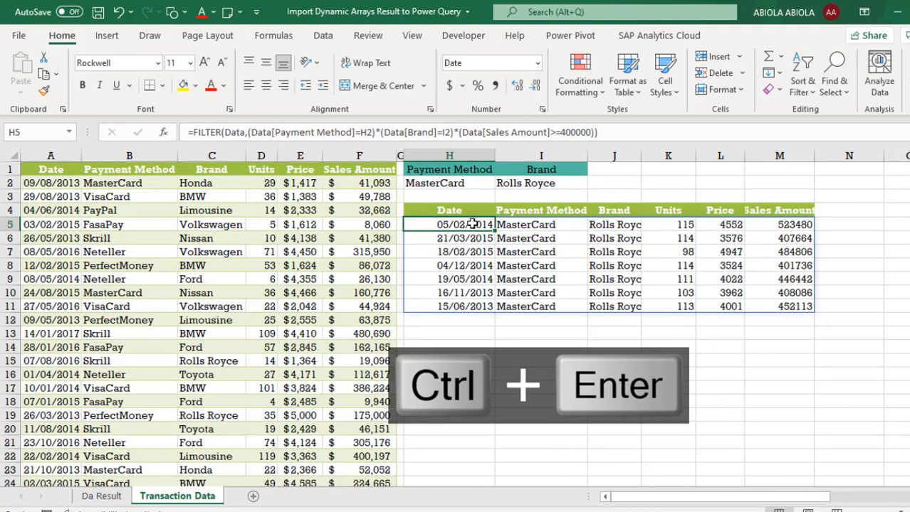
{"action": "key", "text": "ctrl+enter"}
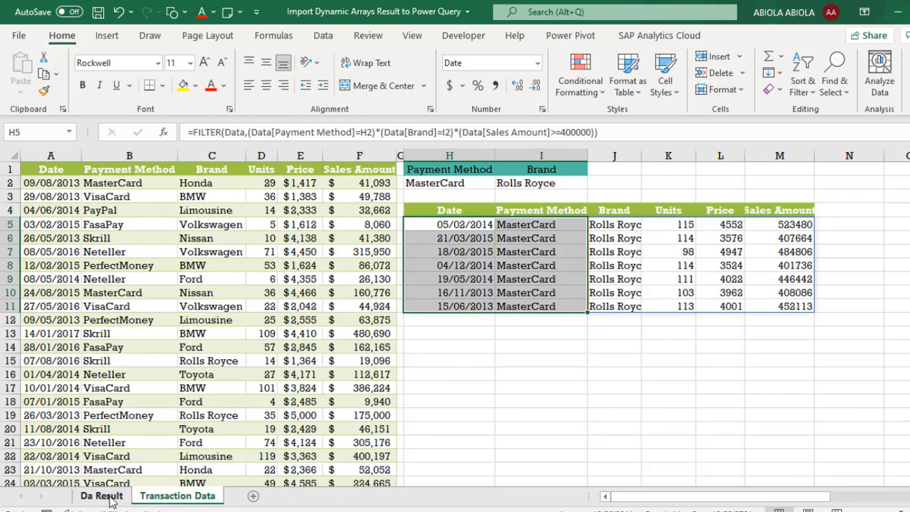
Refresh the Da Result table to seven rows, then return to Transaction Data
{"action": "left_click", "coordinate": [101, 496]}
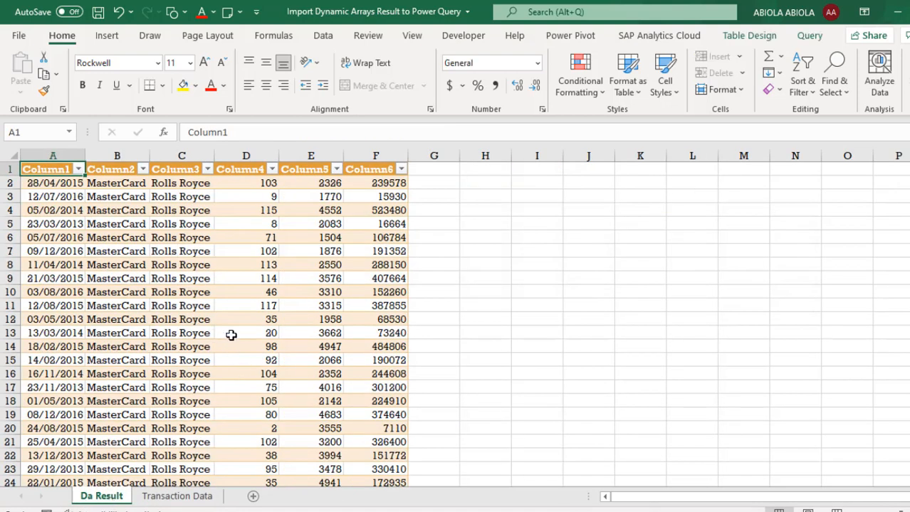
{"action": "left_click", "coordinate": [246, 332]}
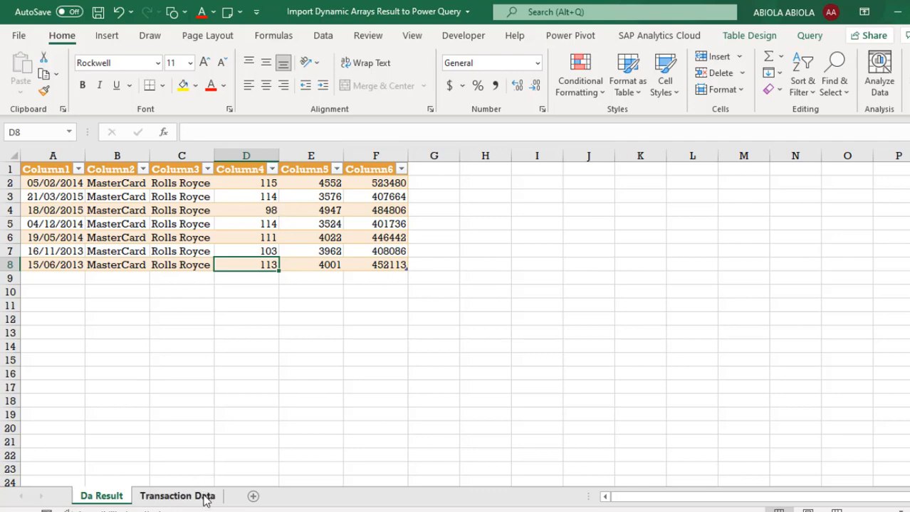
{"action": "left_click", "coordinate": [177, 496]}
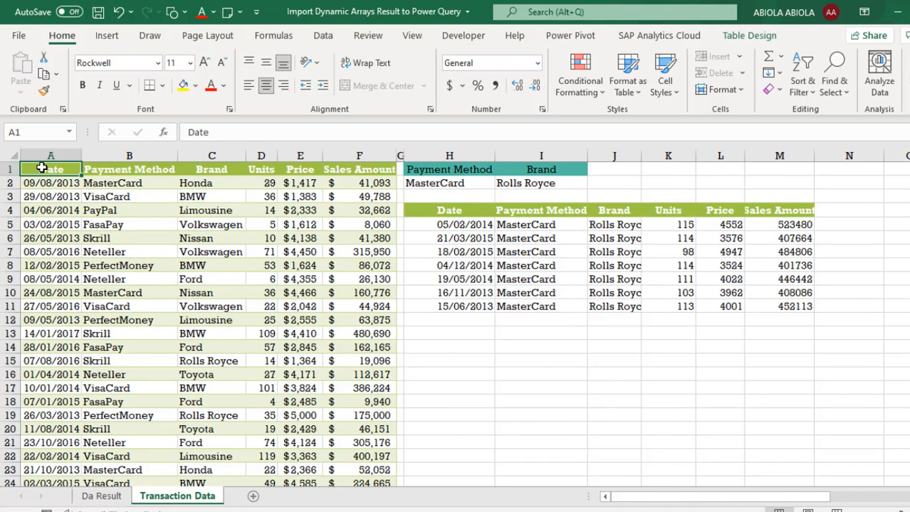
Paste the original A1:F1 headers onto the Da Result table and hide its filter buttons
{"action": "key", "text": "ctrl+c"}
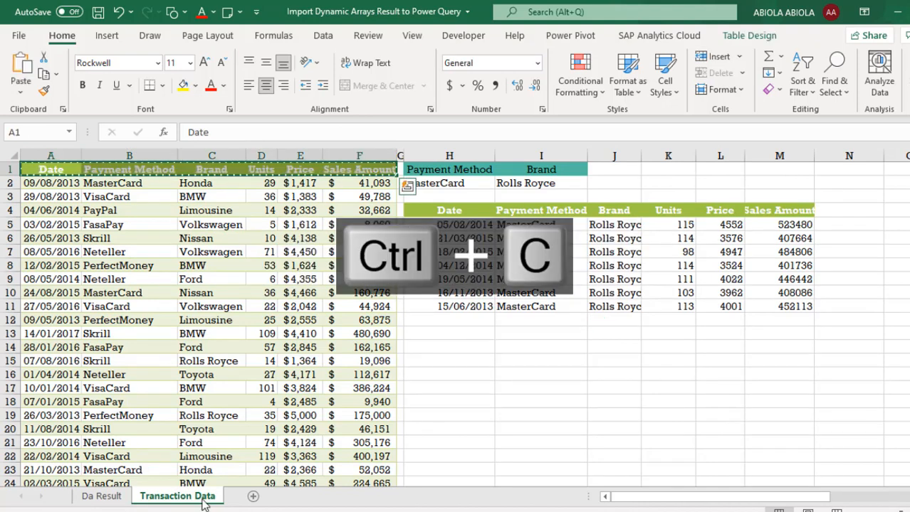
{"action": "left_click", "coordinate": [101, 496]}
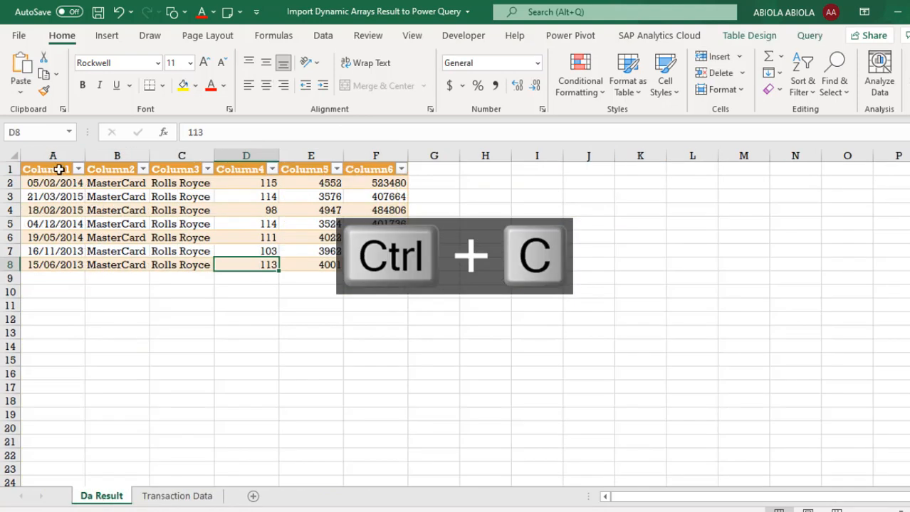
{"action": "key", "text": "ctrl+v"}
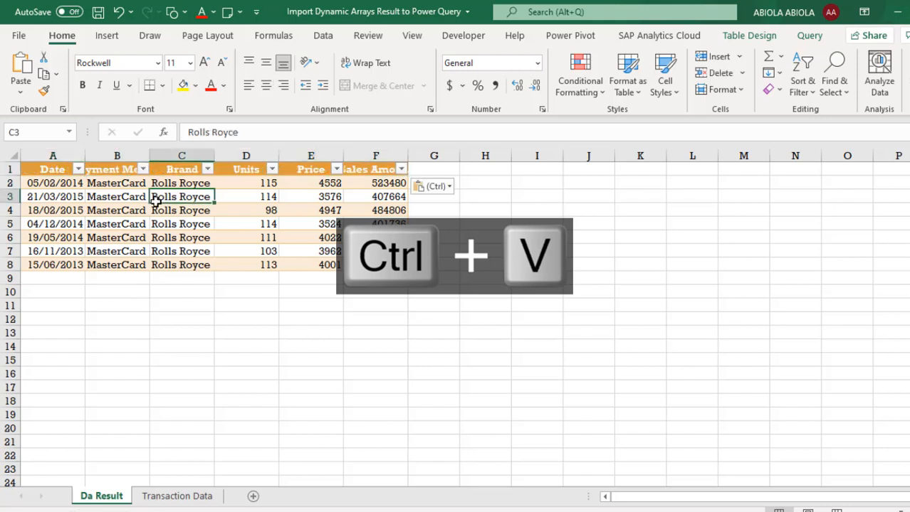
{"action": "key", "text": "ctrl+shift+l"}
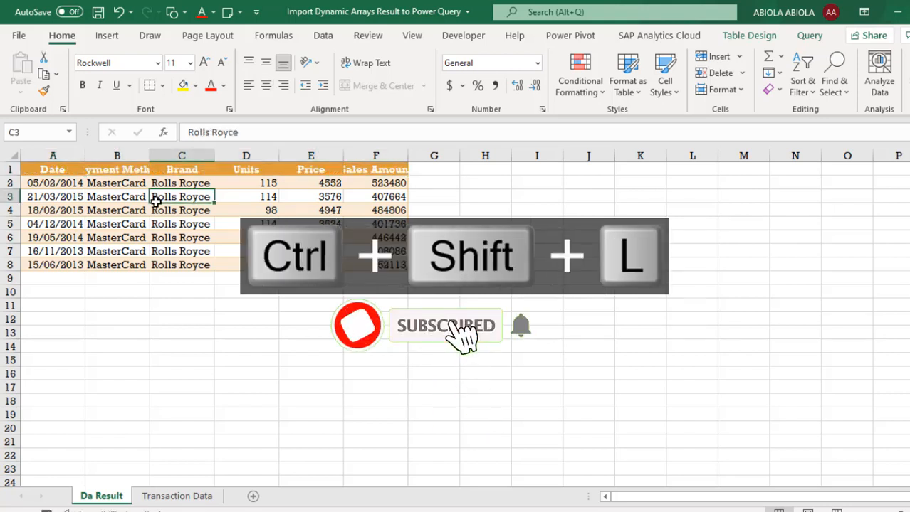